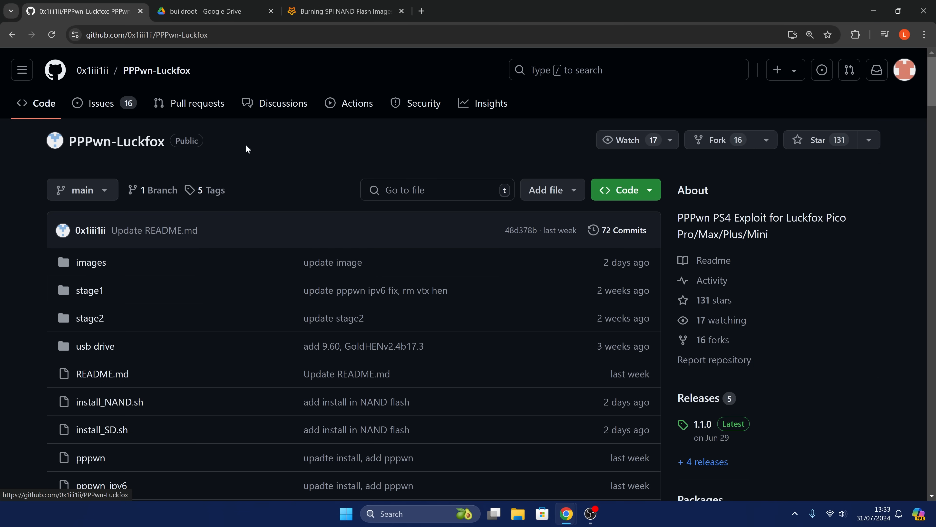
# Scroll the PPPwn-Luckfox README down to step 8 on copying files over SSH
pyautogui.scroll(-3)
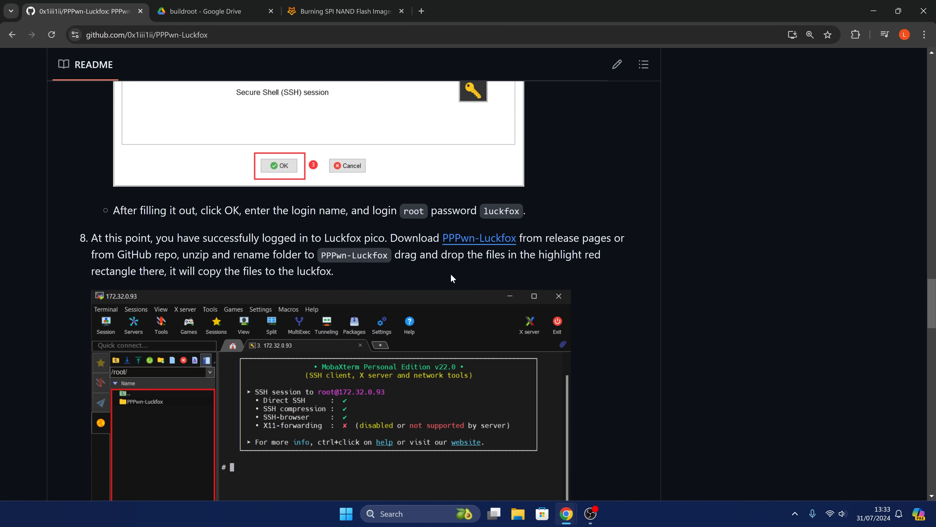
# Open the shared buildroot folder in Drive and download Luckfox_Pico_Plus_Flash
pyautogui.click(215, 11)
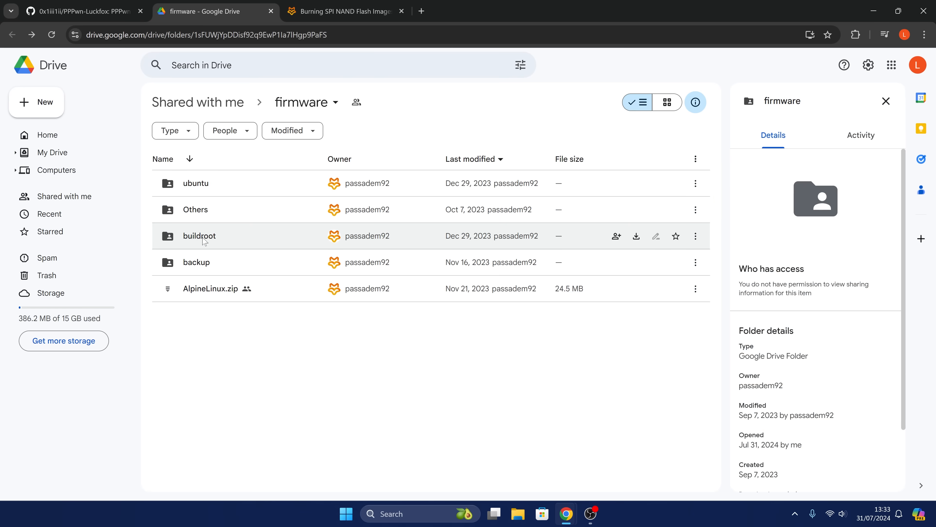
pyautogui.doubleClick(198, 236)
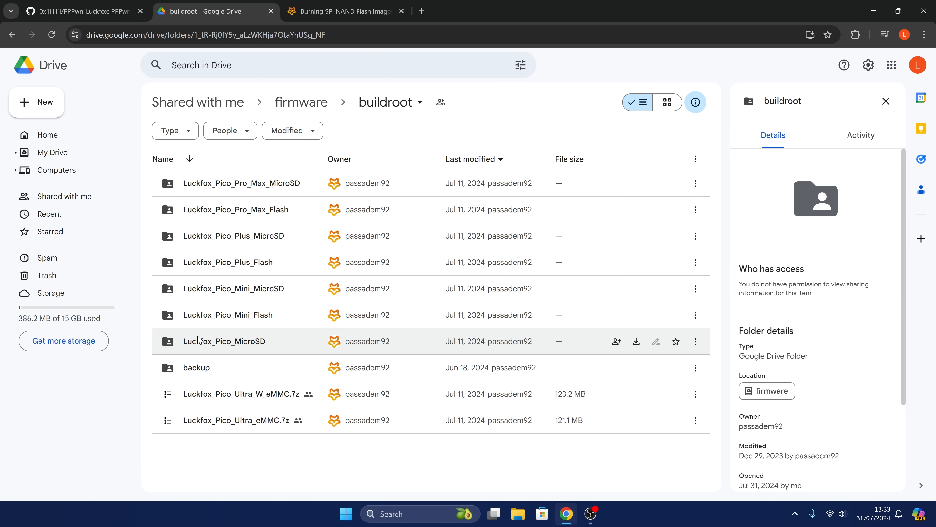
pyautogui.moveTo(292, 269)
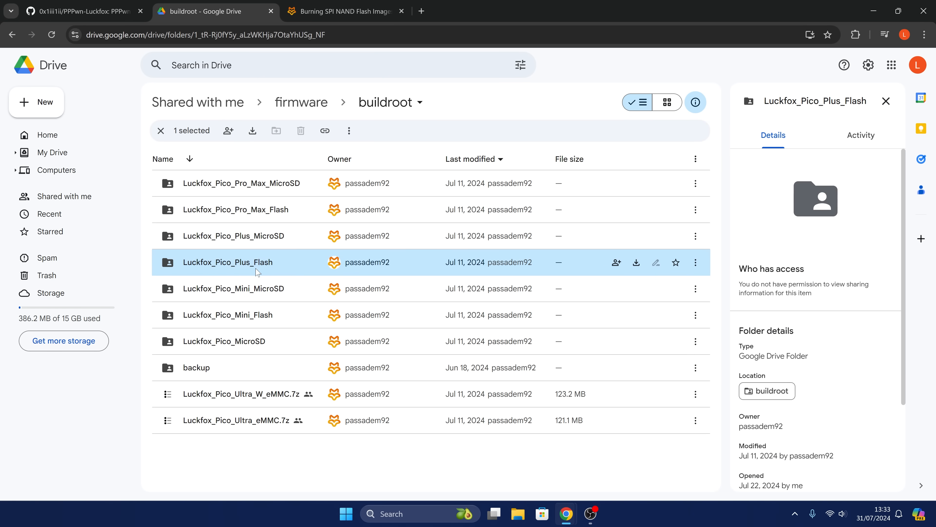
pyautogui.moveTo(240, 271)
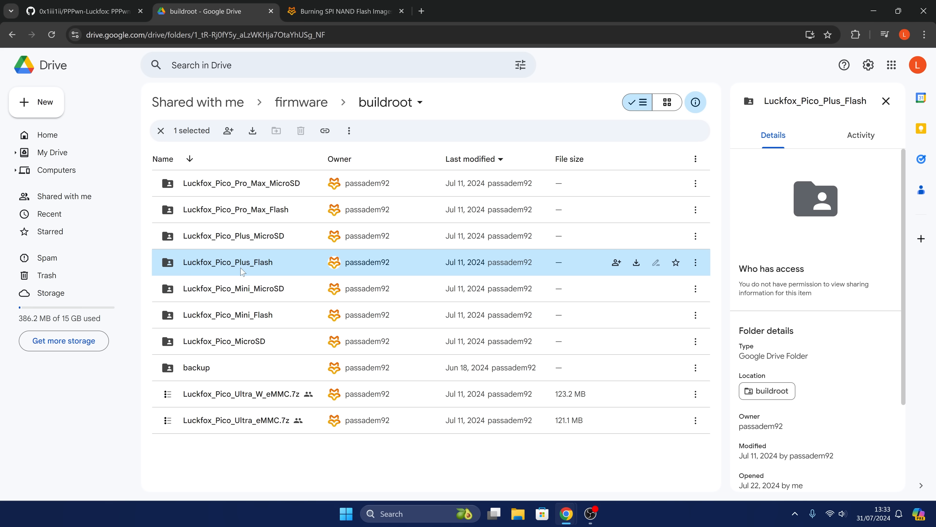
pyautogui.moveTo(614, 270)
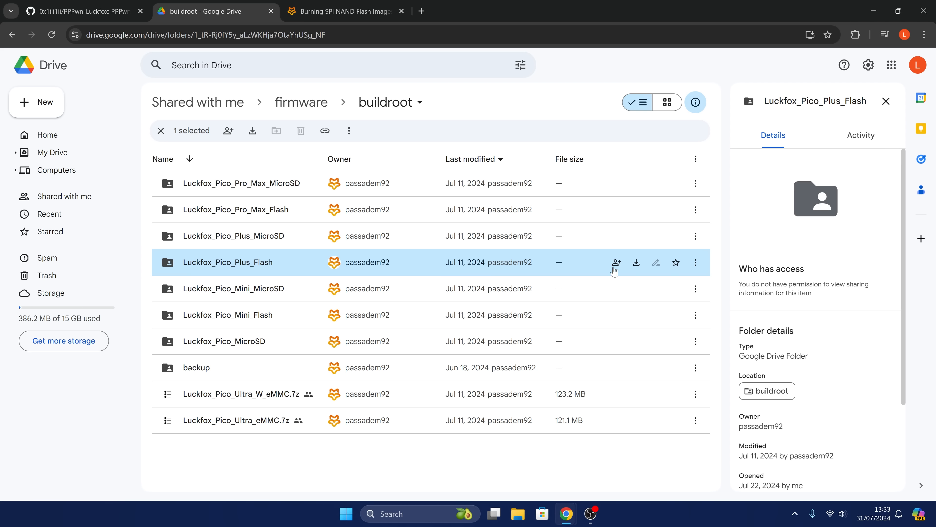
pyautogui.moveTo(636, 262)
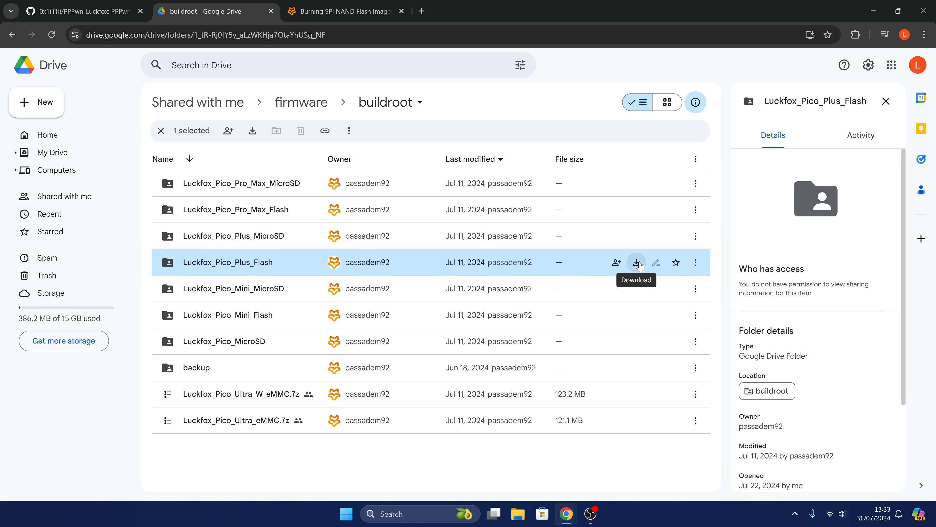
pyautogui.click(343, 11)
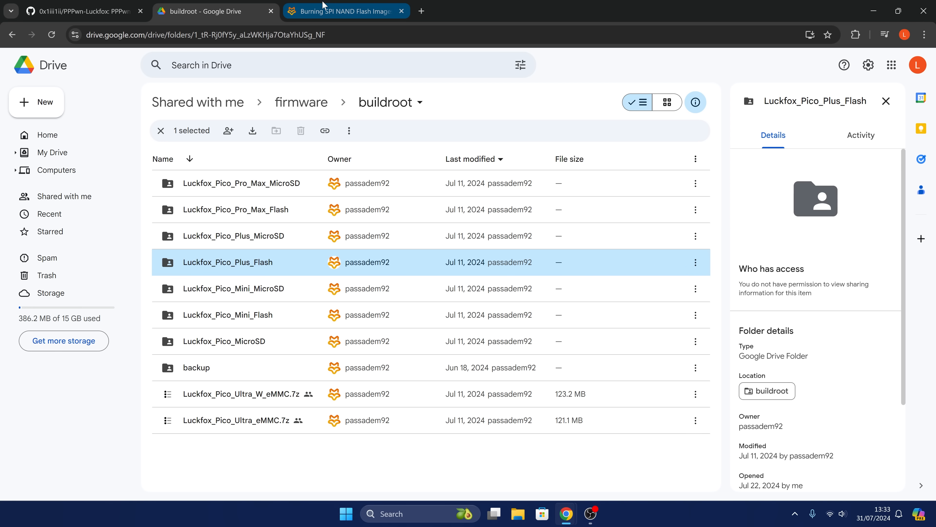
# Scroll the Luckfox wiki burning guide to the Flashing SPI NAND Flash section
pyautogui.click(343, 11)
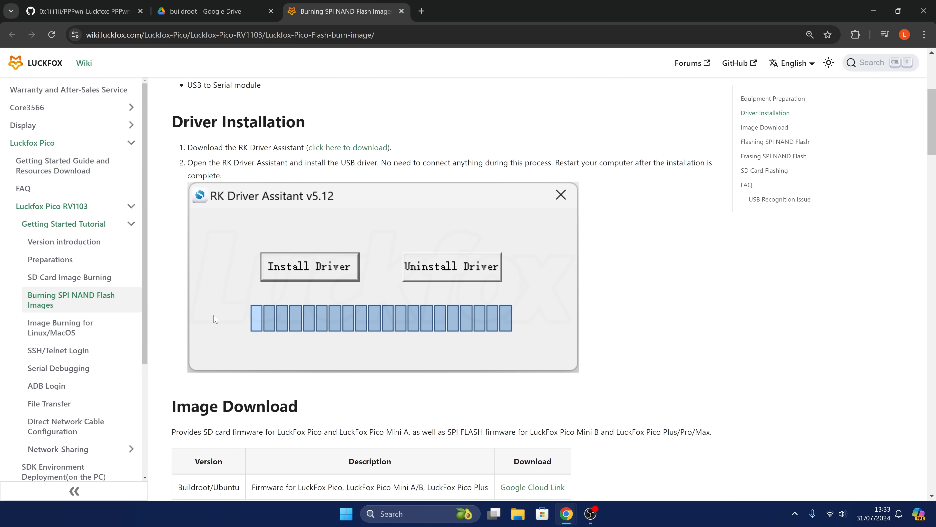
pyautogui.moveTo(327, 150)
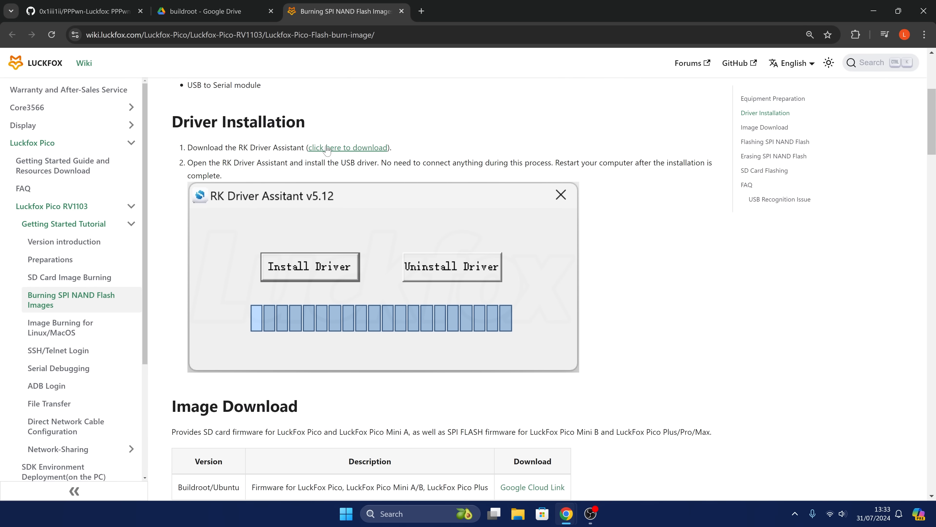
pyautogui.scroll(-3)
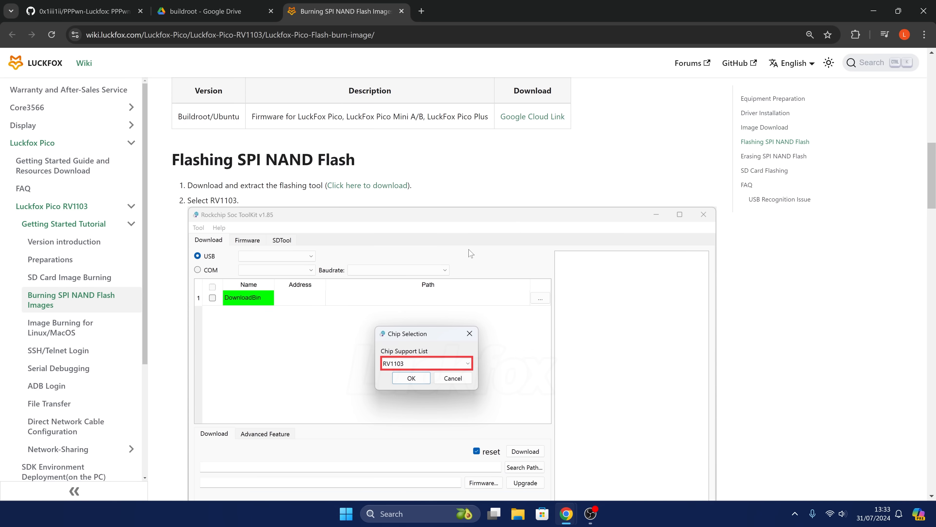
pyautogui.scroll(-3)
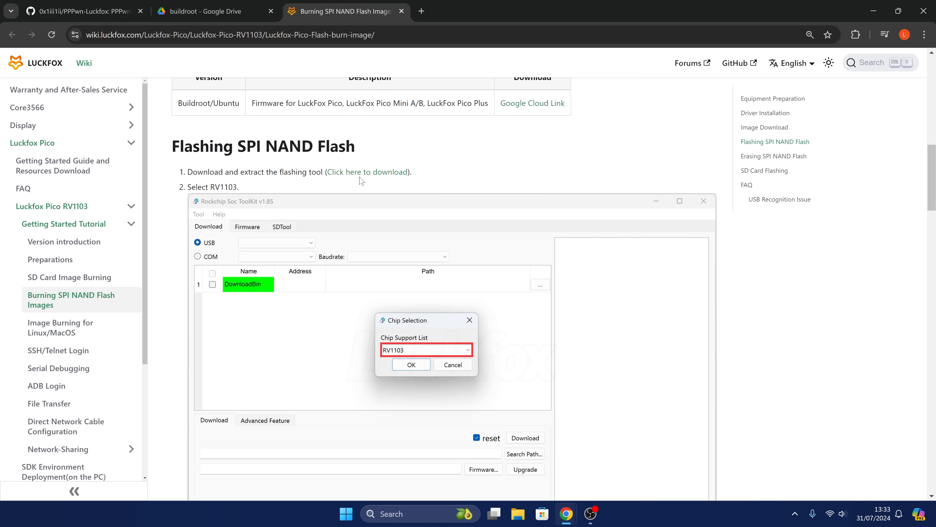
pyautogui.moveTo(356, 182)
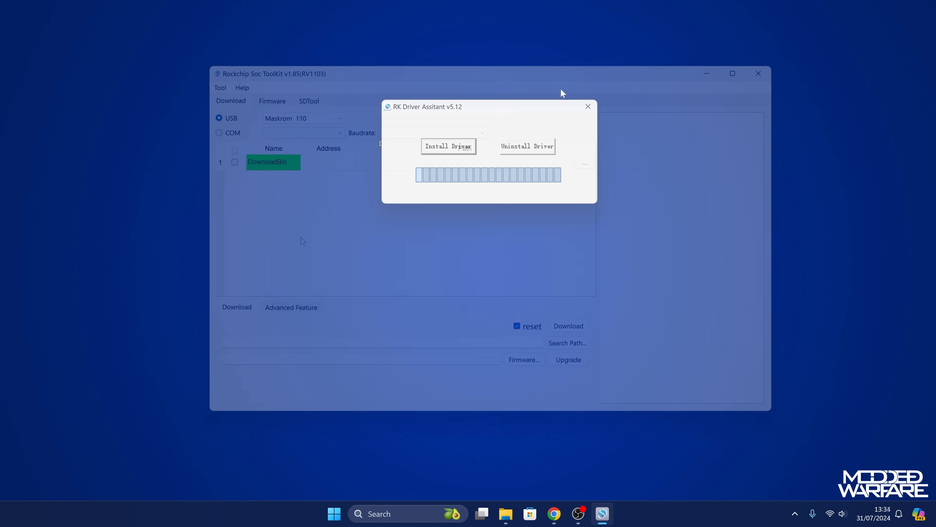
# Load every partition image from the Luckfox_Pico_Plus_Flash folder and start flashing the board
pyautogui.click(587, 106)
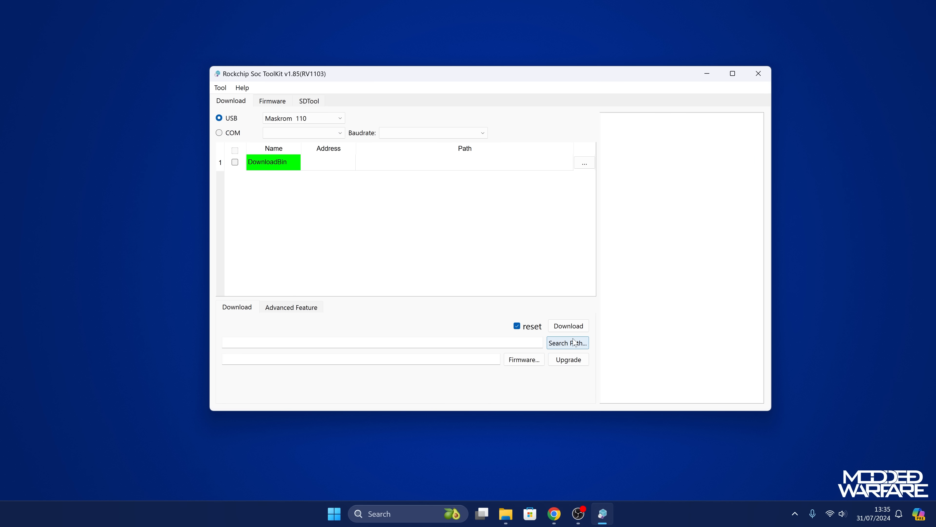
pyautogui.click(566, 342)
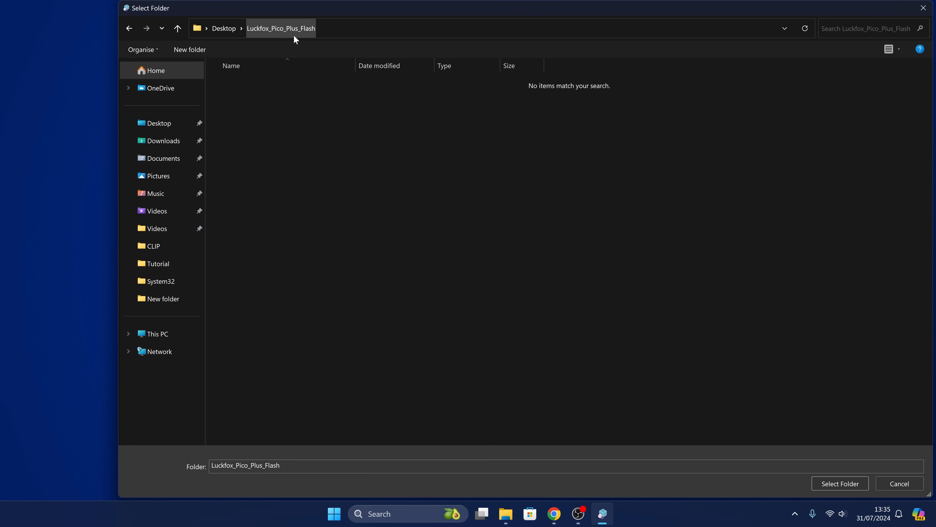
pyautogui.click(839, 484)
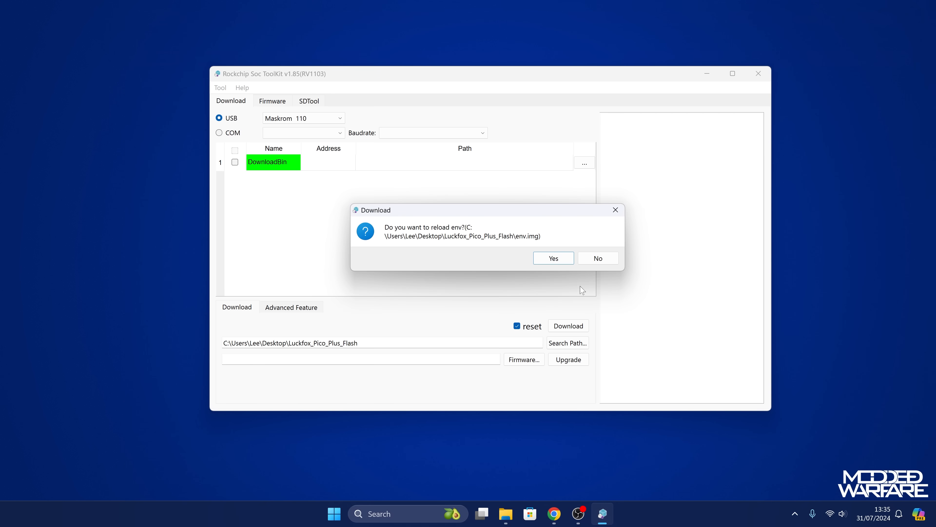
pyautogui.click(552, 258)
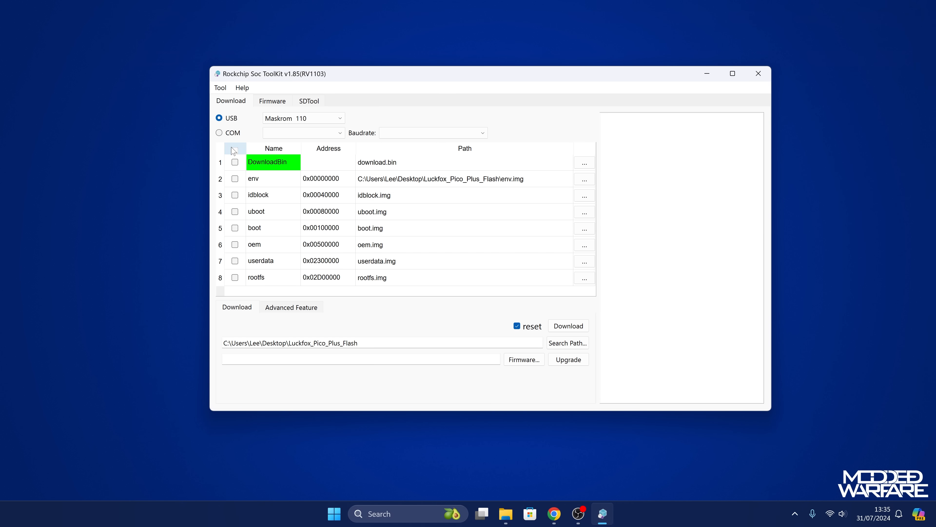
pyautogui.click(567, 325)
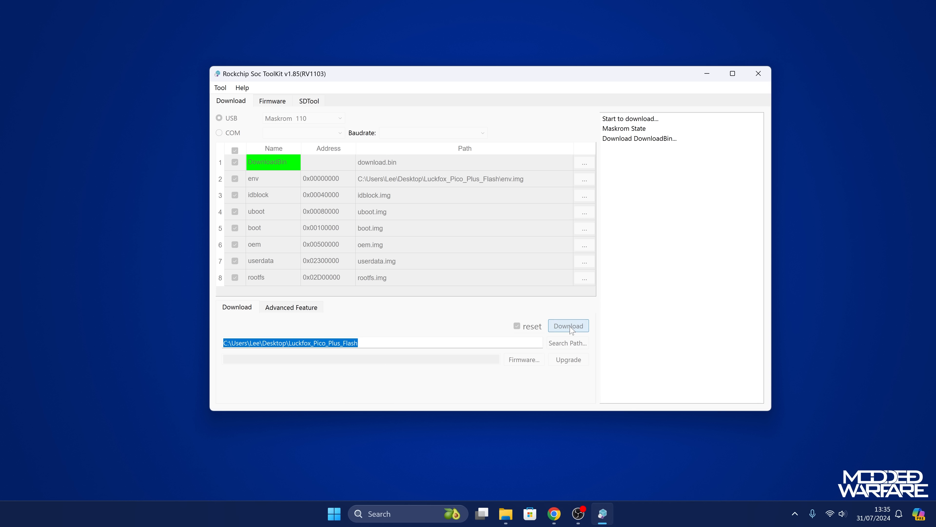
pyautogui.click(567, 325)
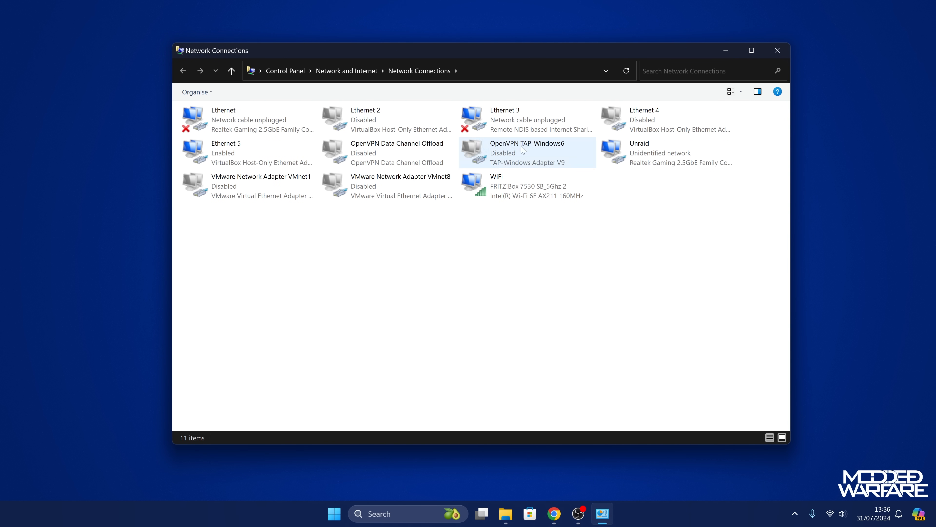
# Set Ethernet 3's IPv4 to static 172.32.0.100, mask 255.255.0.0, clearing it from the absent adapter
pyautogui.click(504, 120)
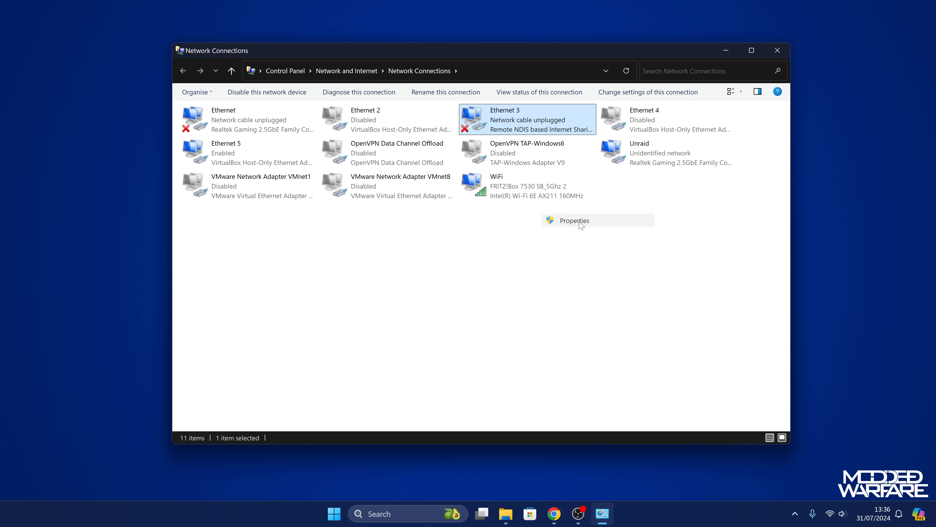
pyautogui.click(574, 221)
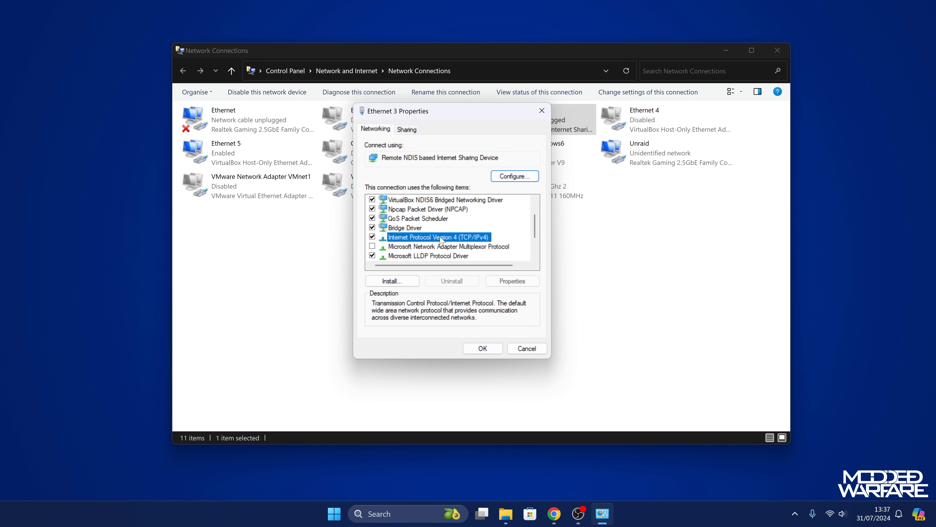
pyautogui.click(511, 281)
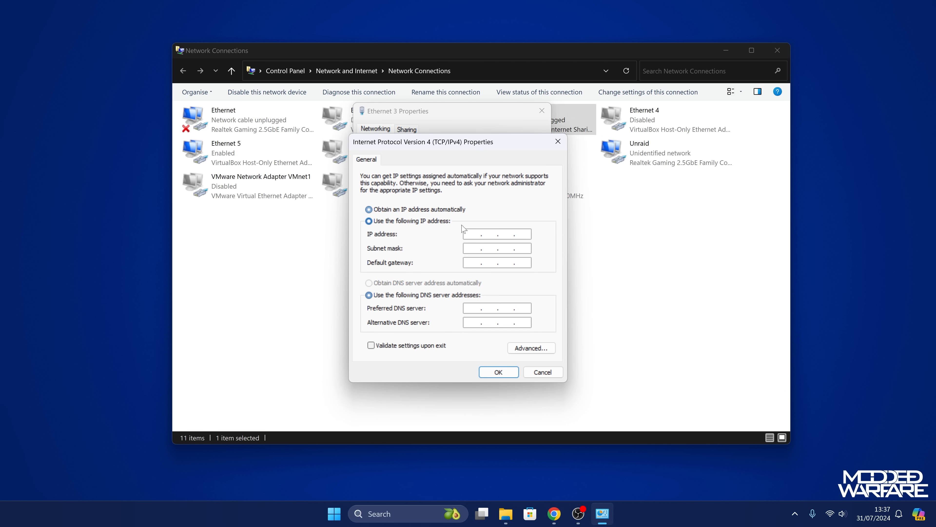
pyautogui.write('172.32.0.100')
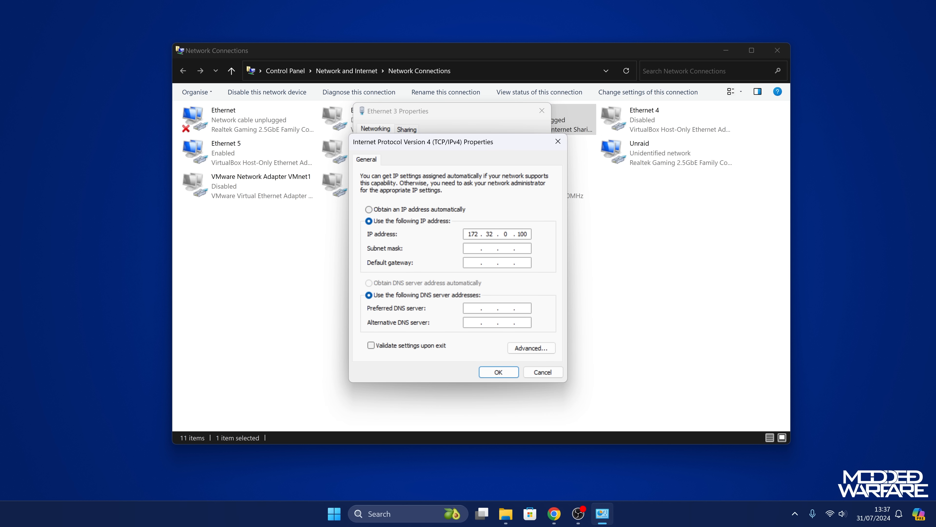
pyautogui.write('255.255.0.0')
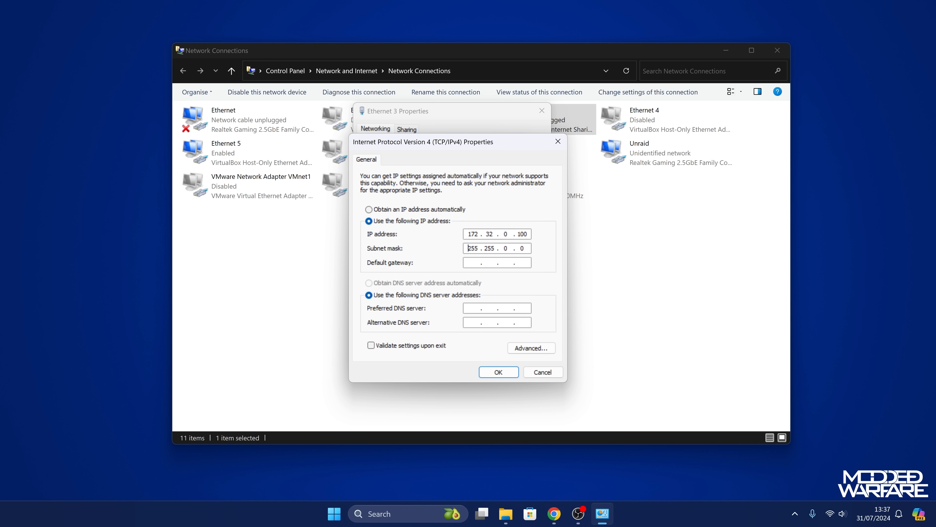
pyautogui.click(498, 371)
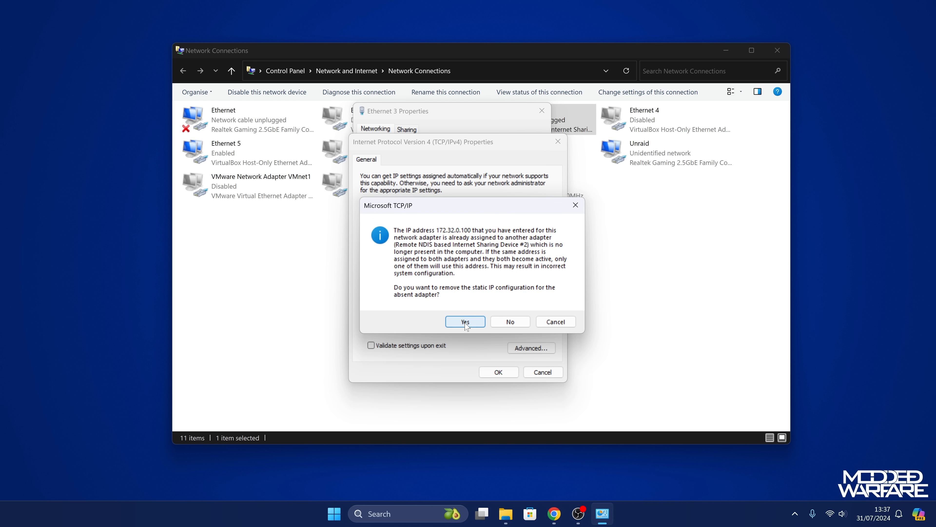
pyautogui.click(465, 321)
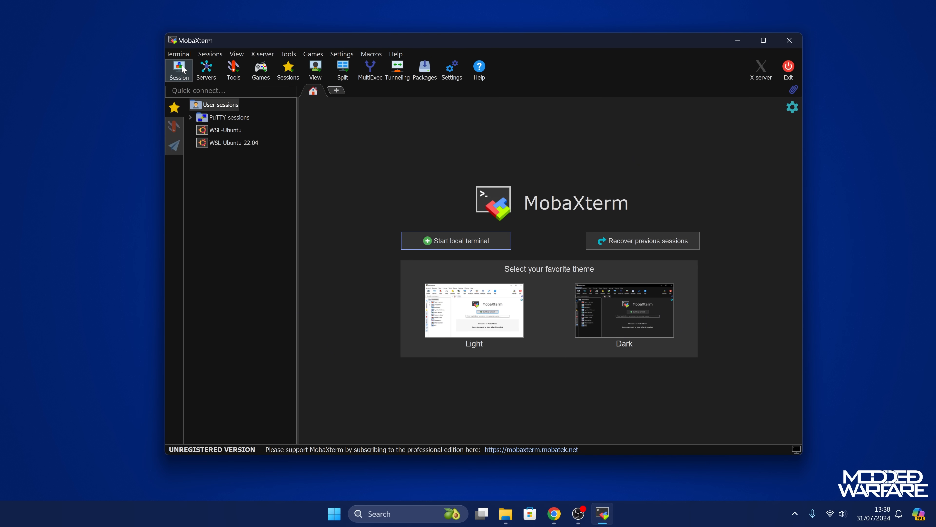
# Start an SSH session as root to 172.32.0.93 and accept the changed host key
pyautogui.click(178, 69)
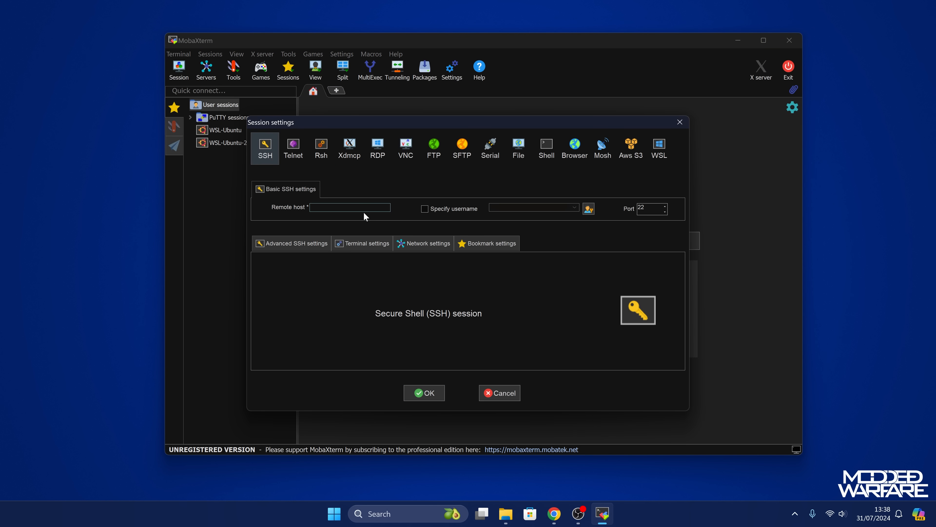
pyautogui.write('172.32.0.93')
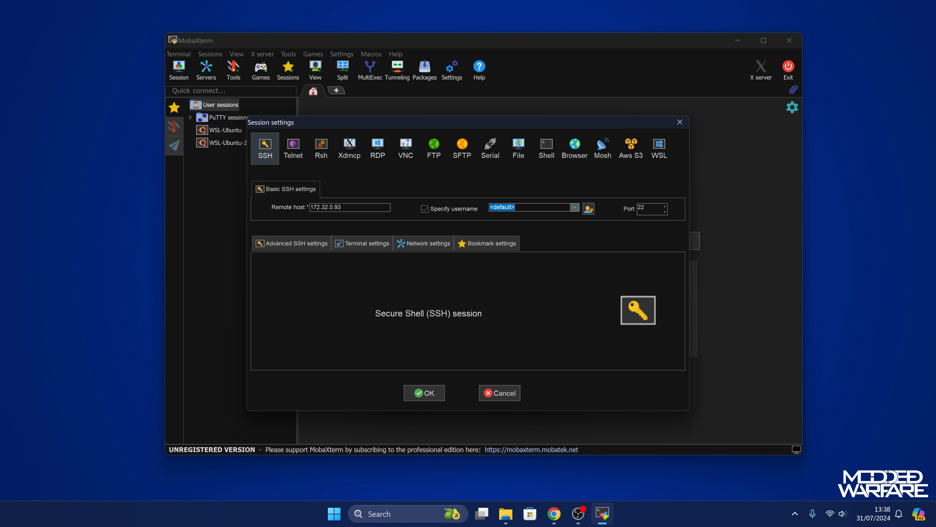
pyautogui.write('root')
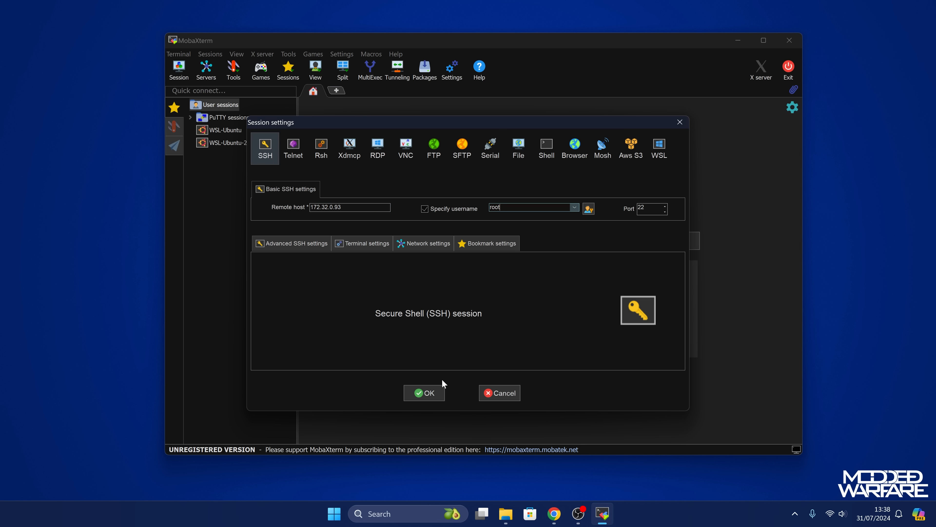
pyautogui.click(424, 393)
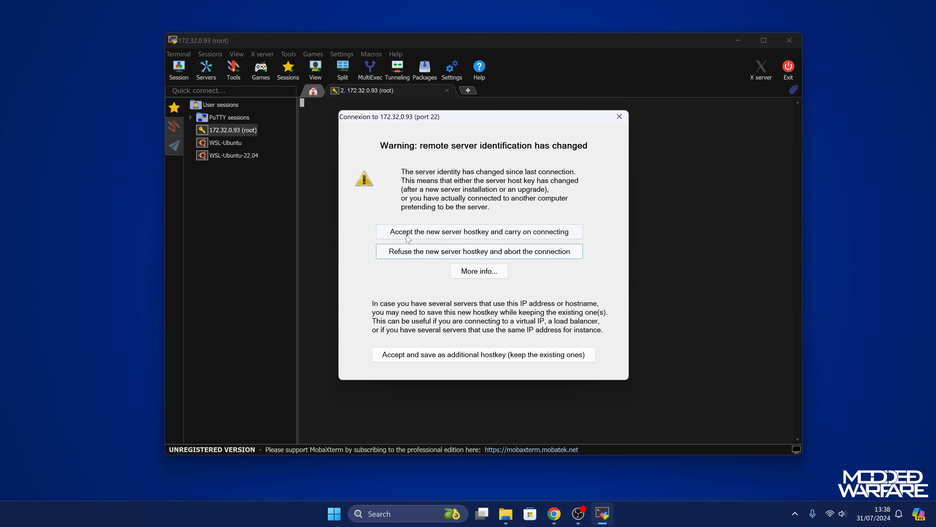
pyautogui.click(478, 231)
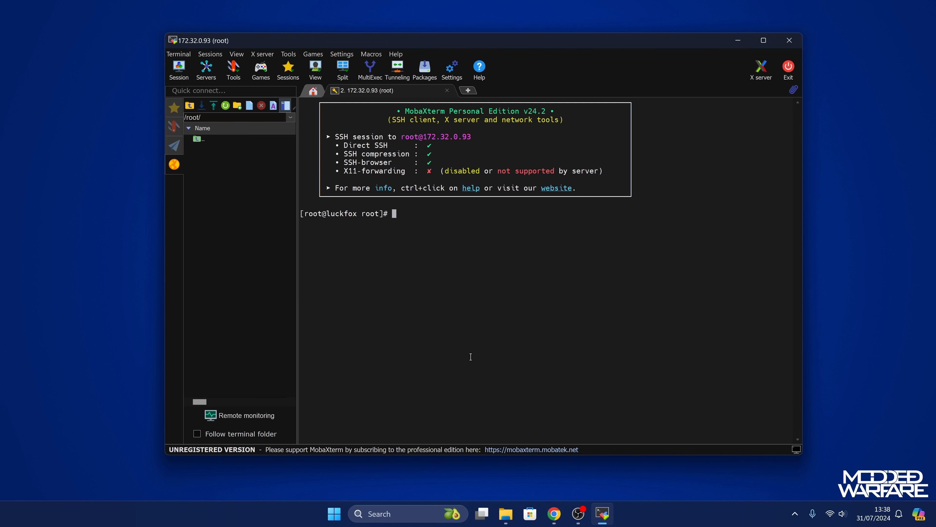
pyautogui.moveTo(539, 39)
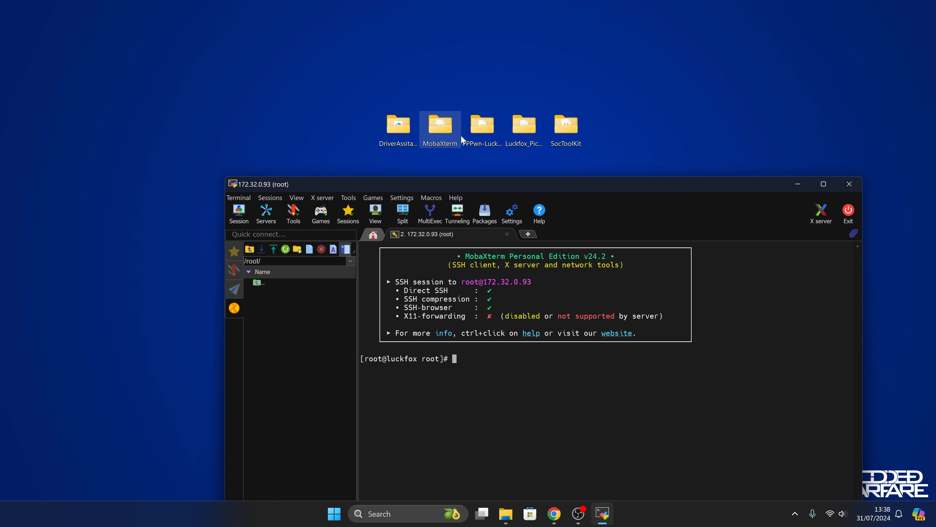
# Drop the PPPwn-Luckfox folder into /root/ and return to the README's step 9
pyautogui.rightClick(482, 124)
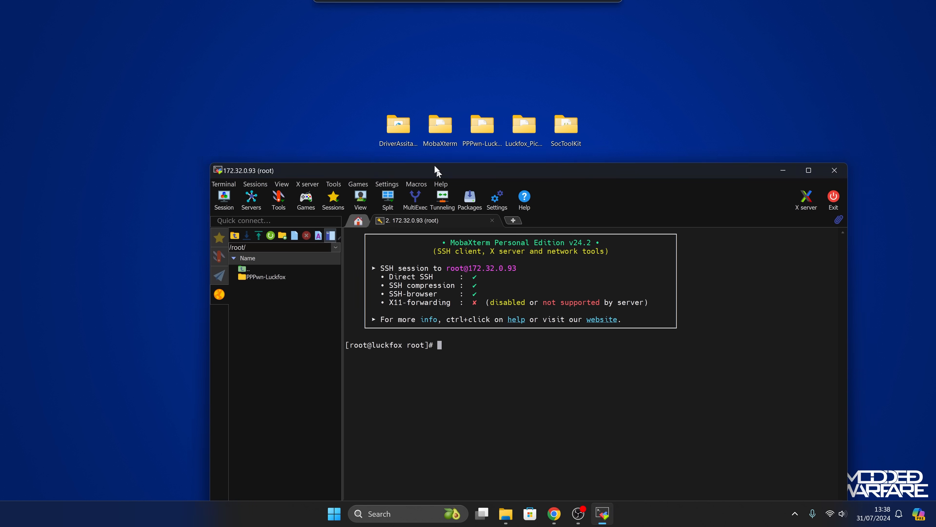
pyautogui.click(553, 514)
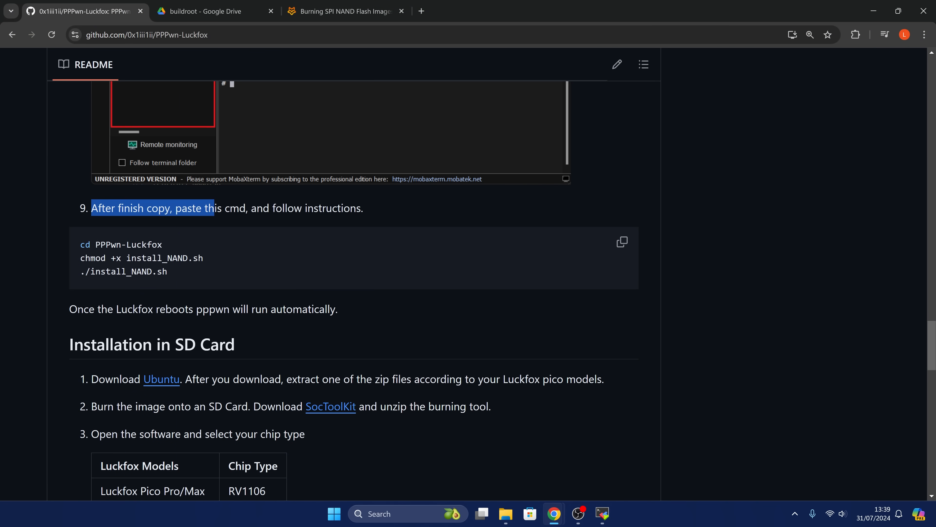
# Copy step 9's three install commands and paste-run them in the Luckfox shell
pyautogui.click(622, 242)
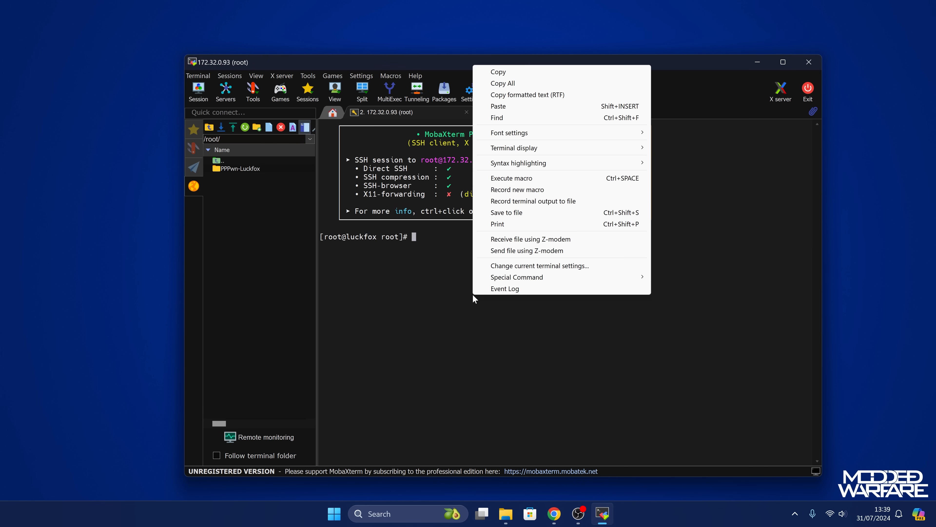
pyautogui.moveTo(498, 118)
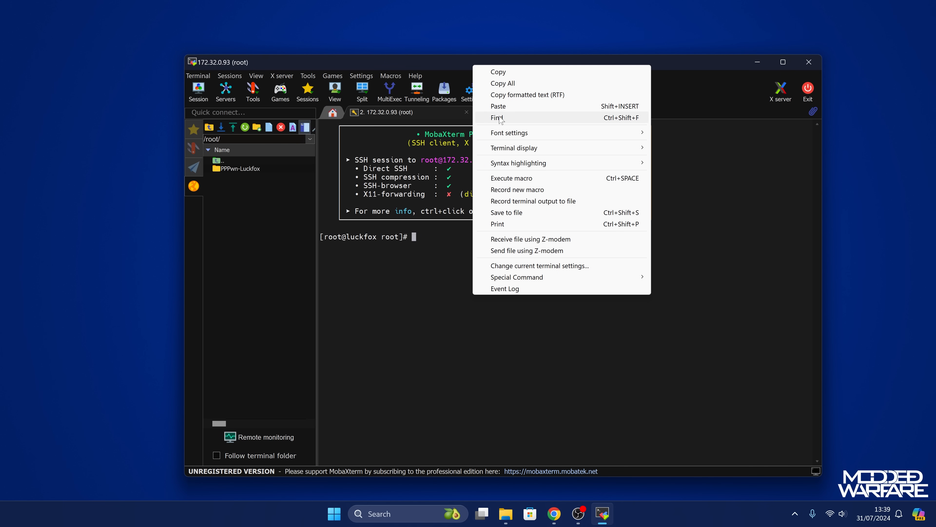
pyautogui.click(498, 106)
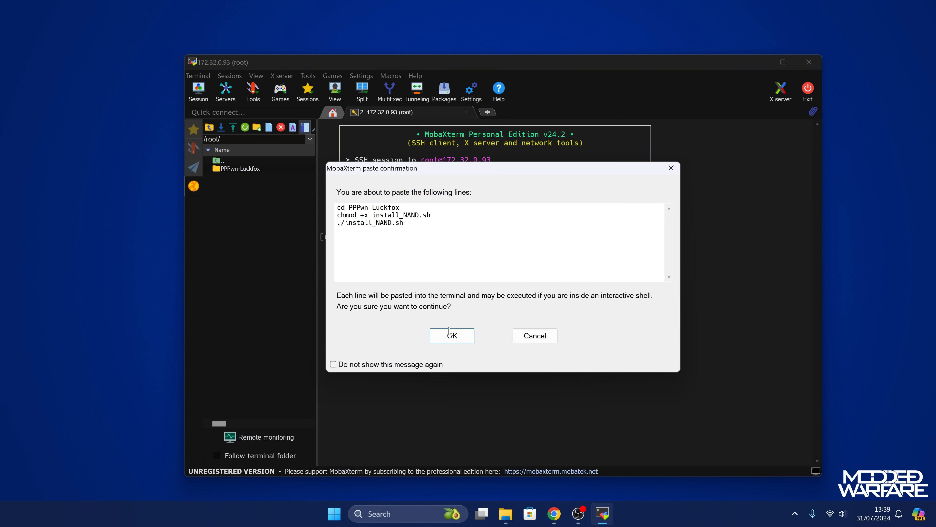
pyautogui.click(451, 335)
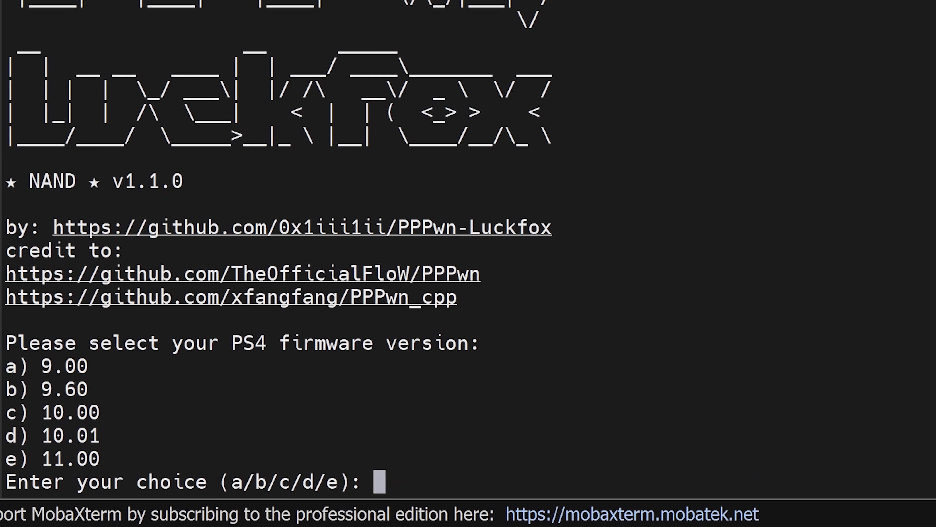
# Answer the installer prompts e, y, y, b, y: firmware 11.00, pppwn_ipv6, shutdown after jailbreak
pyautogui.write('e')
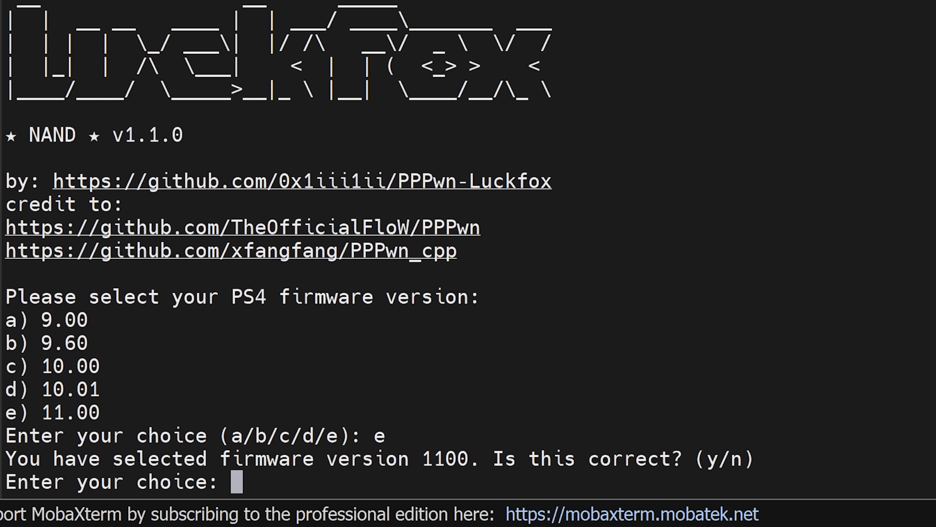
pyautogui.write('y')
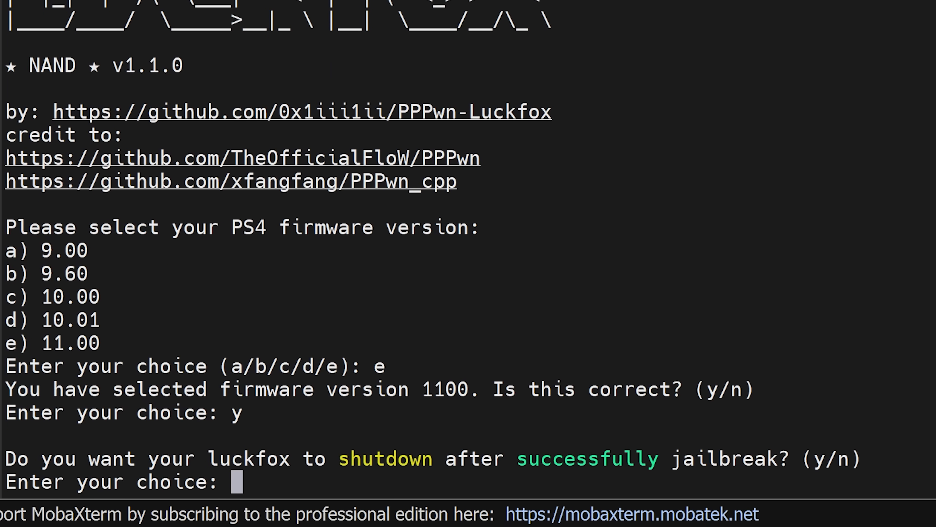
pyautogui.write('y')
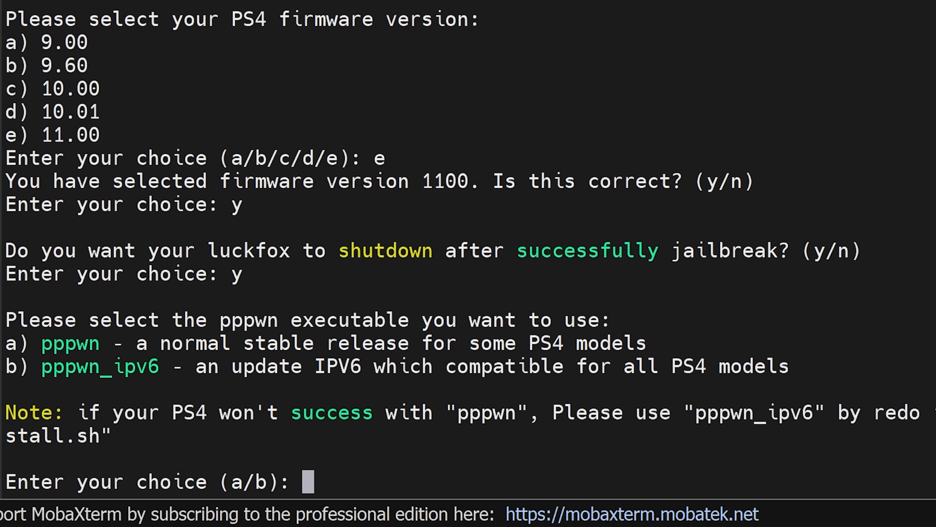
pyautogui.write('b')
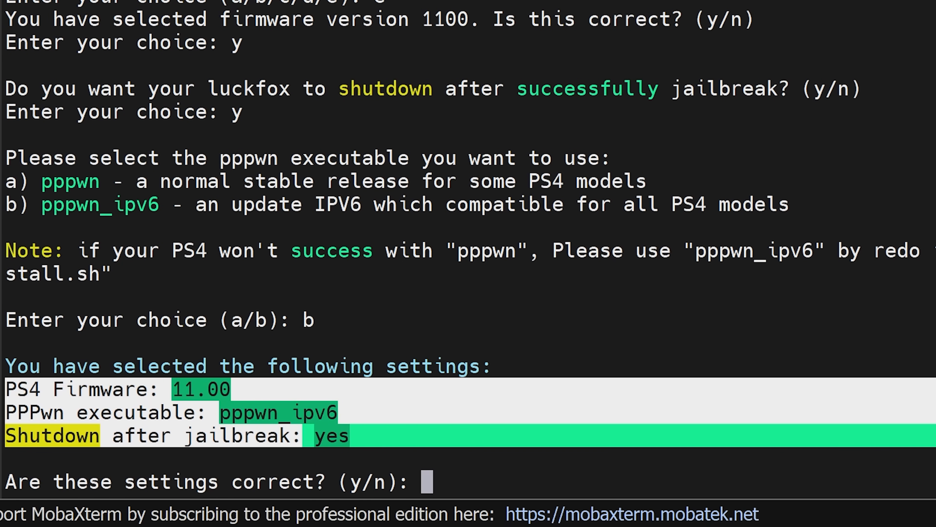
pyautogui.write('y')
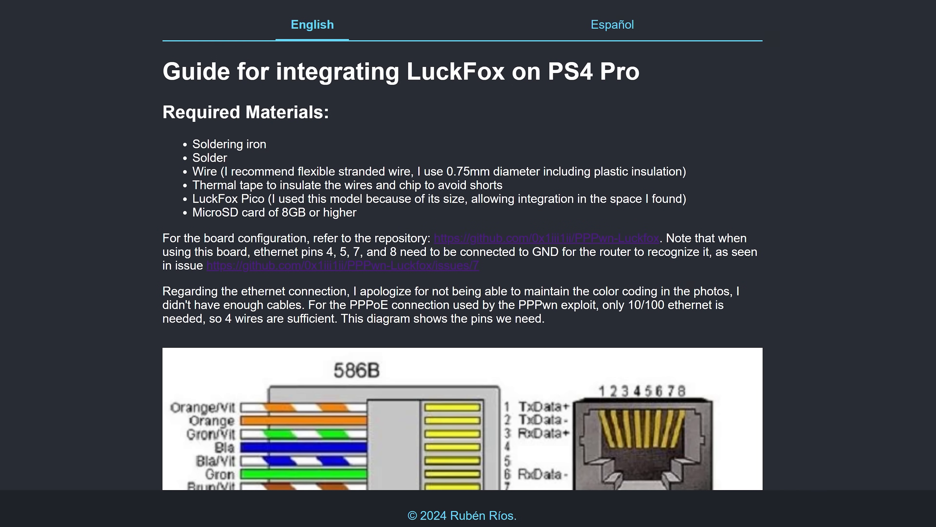
# Scroll the guide past the 586B ethernet pin diagram to the LuckFox Pico pinout image
pyautogui.scroll(-3)
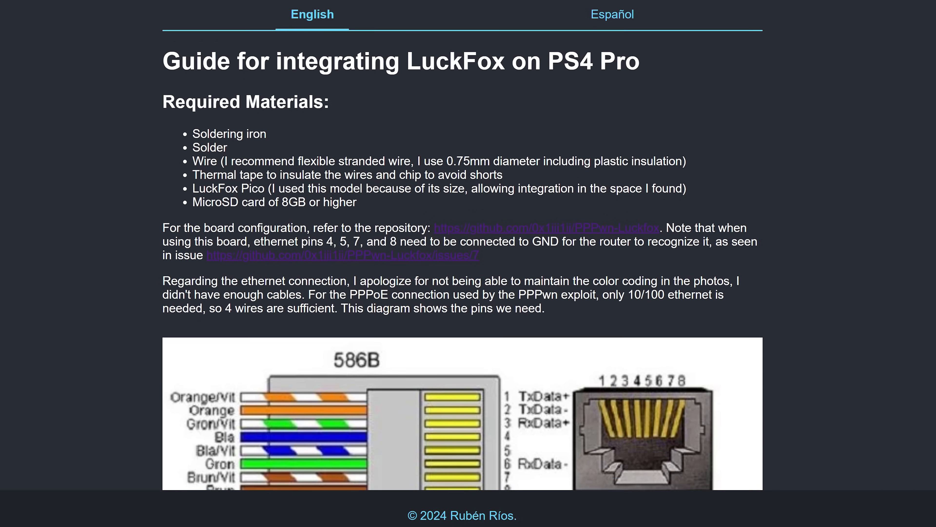
pyautogui.scroll(-3)
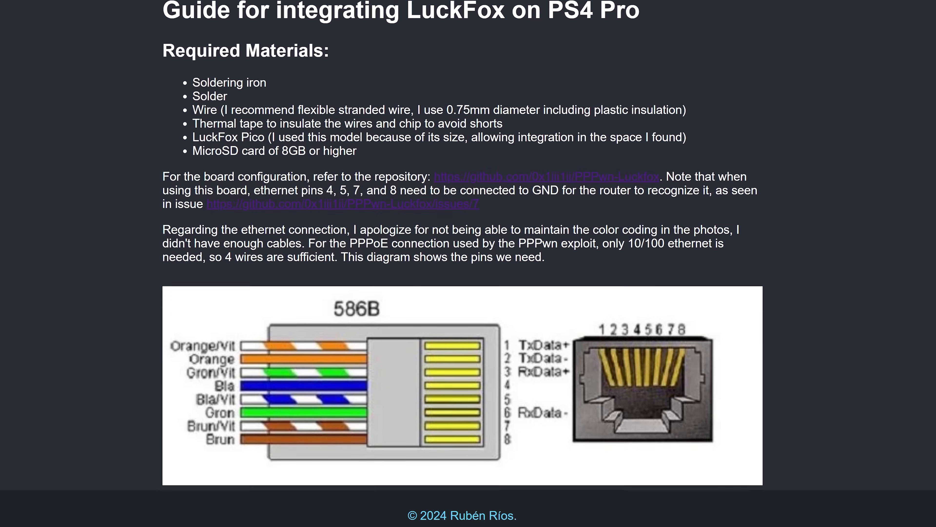
pyautogui.scroll(-3)
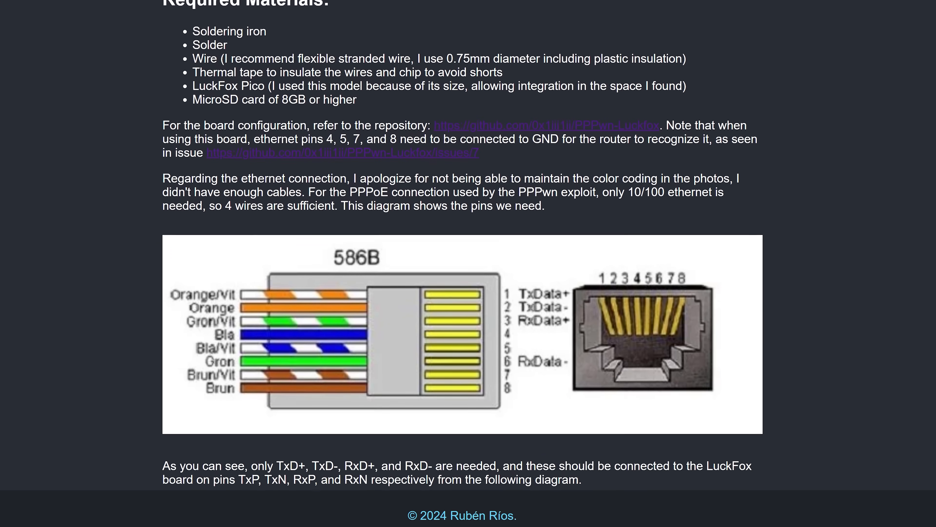
pyautogui.scroll(-3)
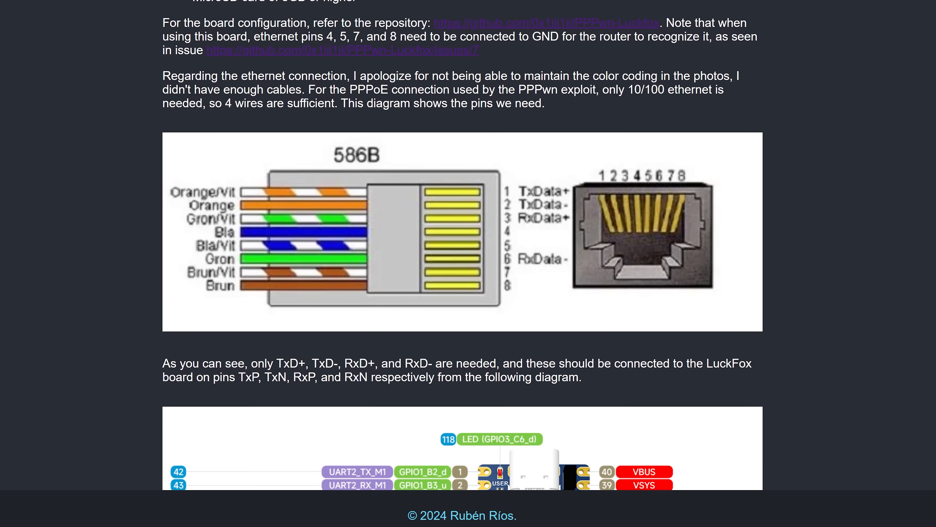
pyautogui.scroll(-3)
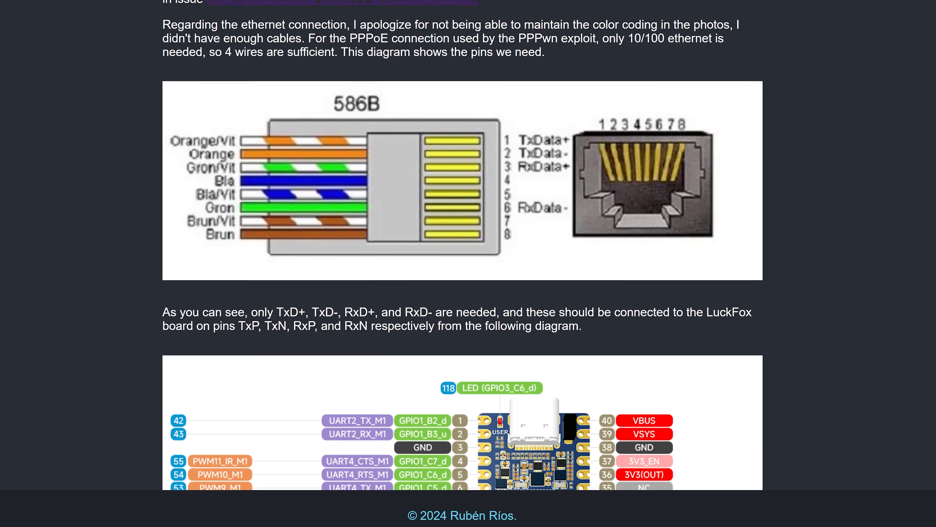
pyautogui.scroll(-3)
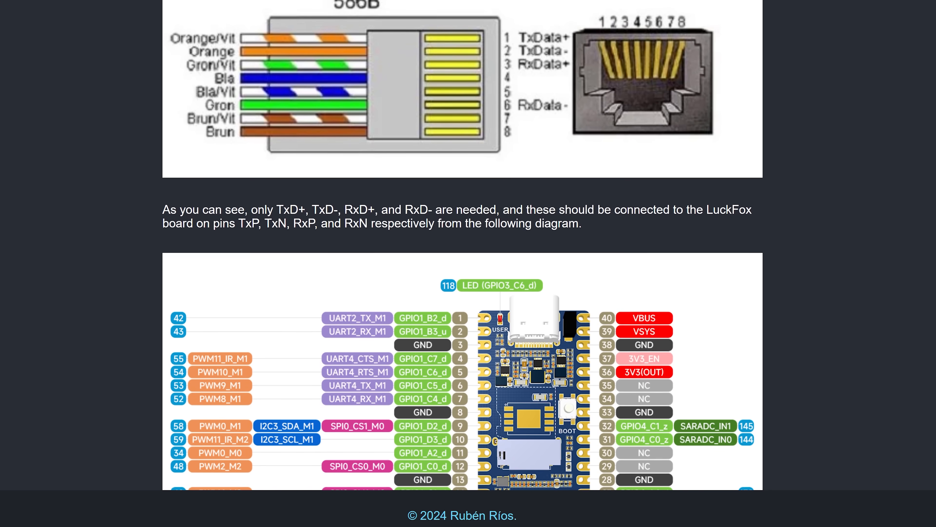
pyautogui.scroll(-3)
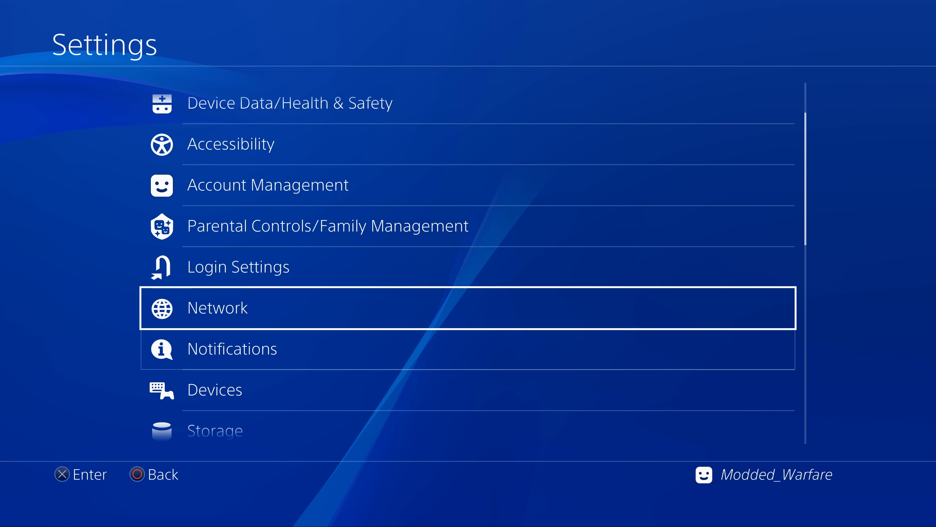
# Choose PPPoE in network settings, accept single-letter credentials and keep MTU automatic
pyautogui.click(218, 307)
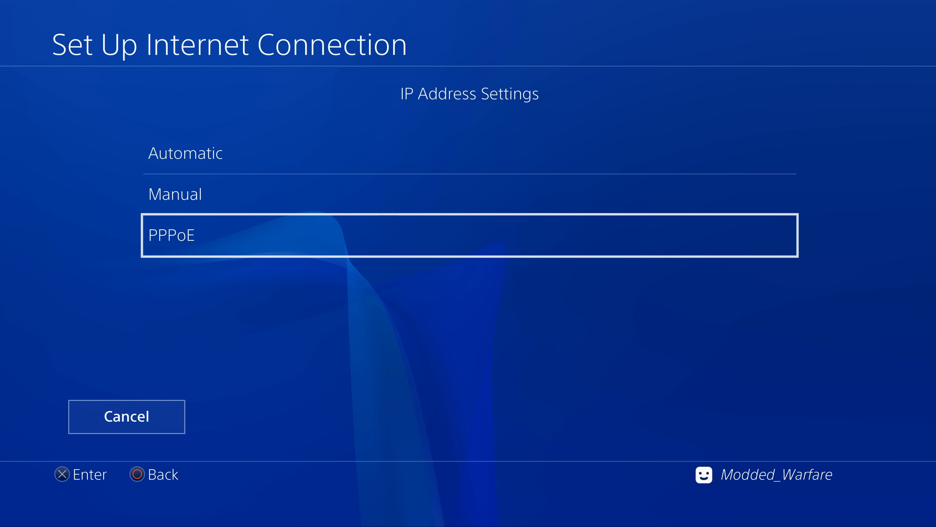
pyautogui.click(468, 234)
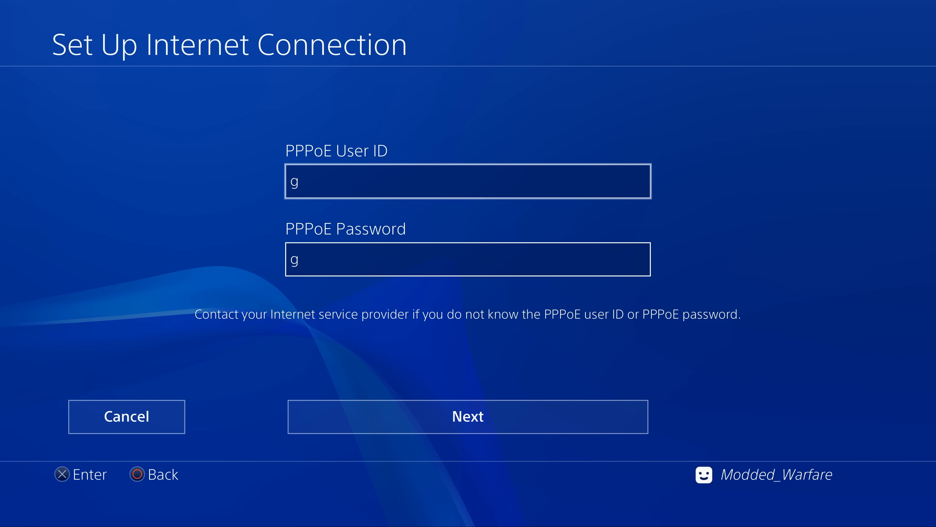
pyautogui.click(468, 416)
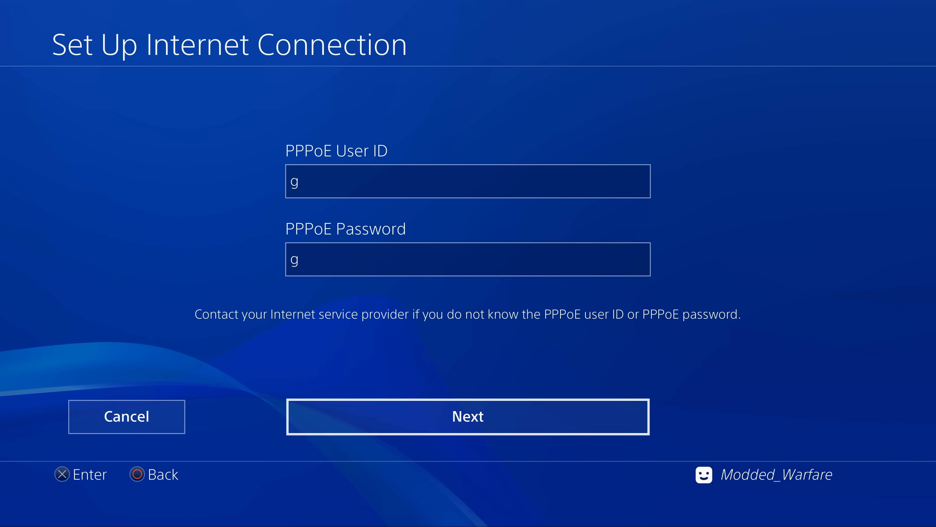
pyautogui.click(468, 416)
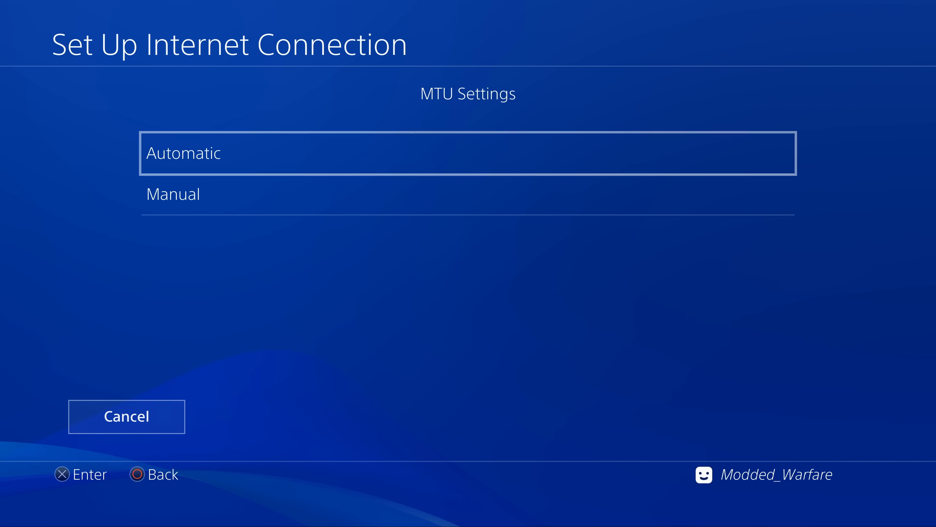
pyautogui.click(468, 153)
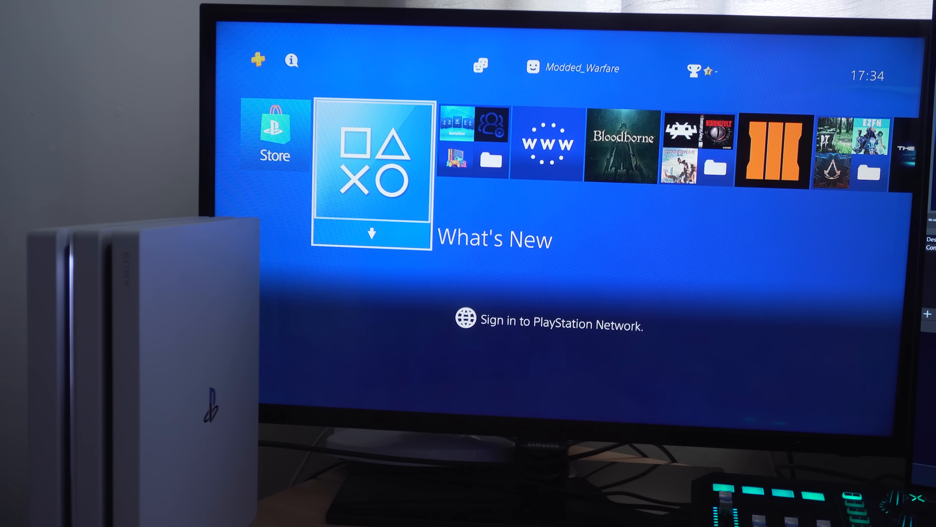
# Scroll the home screen content until the Homebrew tile comes into view
pyautogui.hscroll(3)
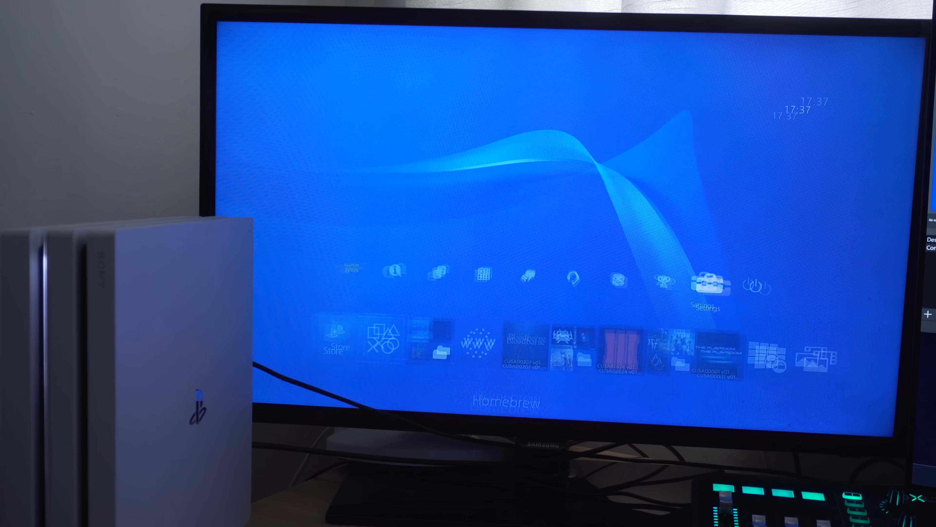
pyautogui.click(709, 282)
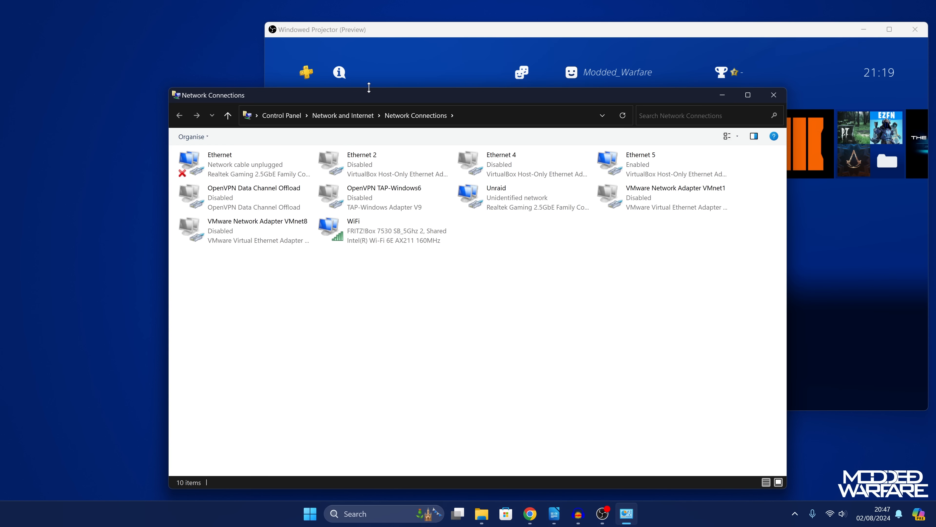
# Disable the wired Ethernet adapter and check the PS4 System Information
pyautogui.moveTo(369, 94); pyautogui.dragTo(471, 77)
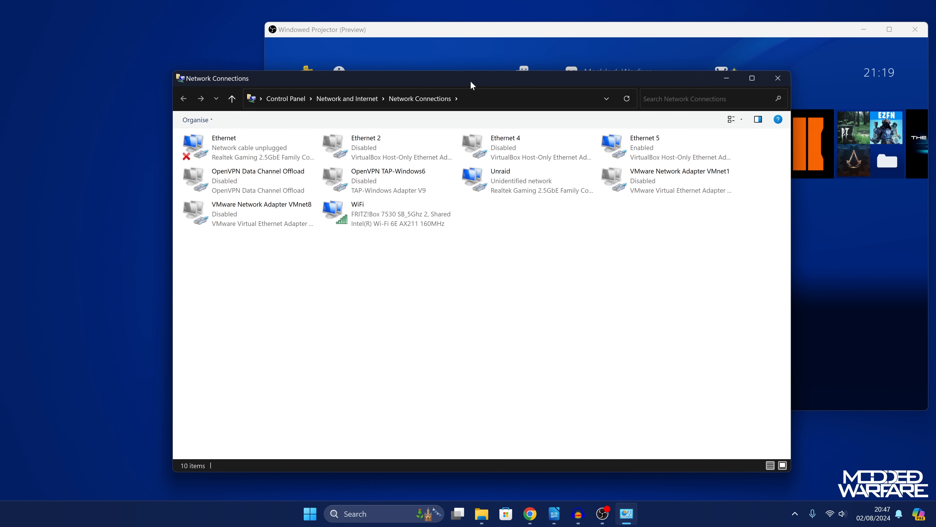
pyautogui.click(239, 147)
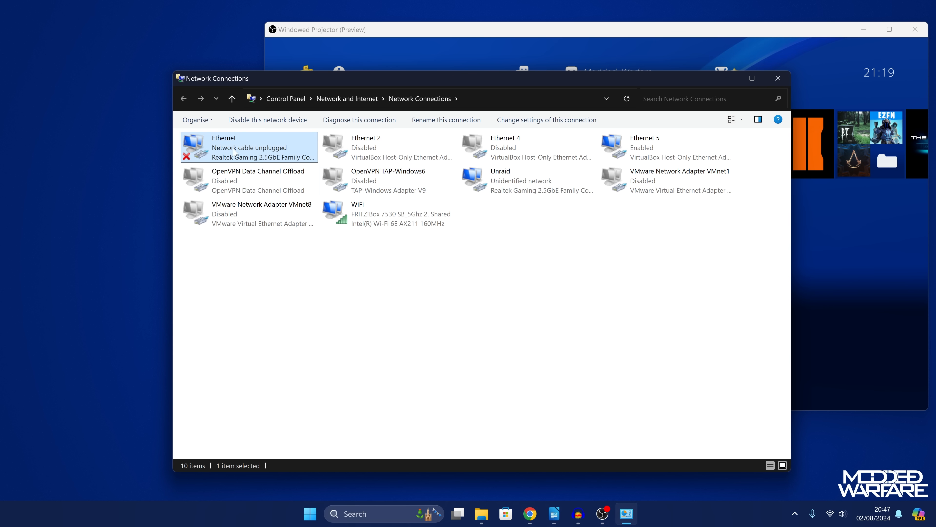
pyautogui.moveTo(359, 119)
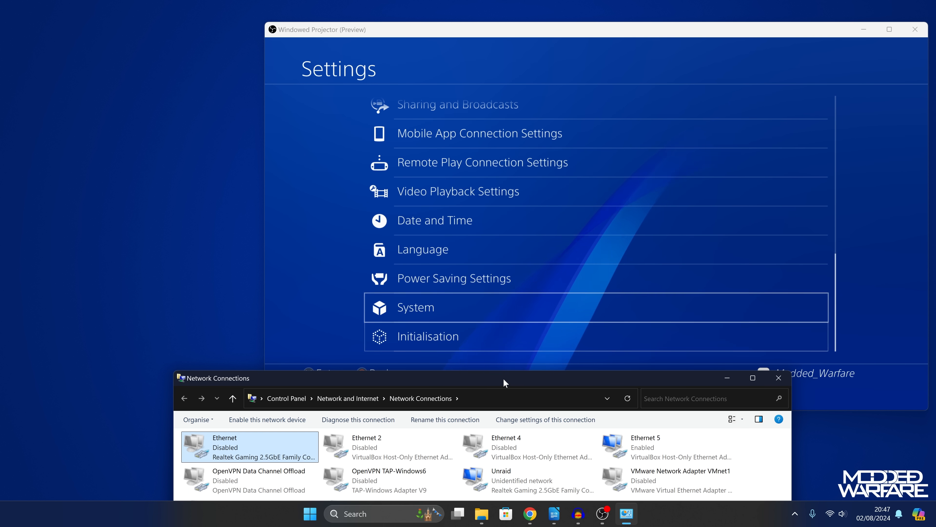
pyautogui.click(415, 306)
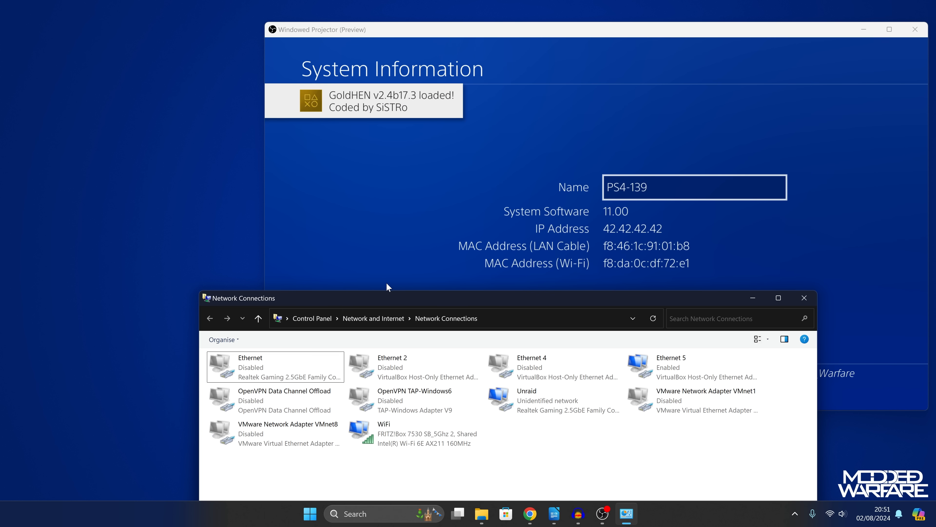
# Re-enable the Ethernet adapter and view the PS4 connection status showing LAN at 192.168.137.191
pyautogui.click(274, 367)
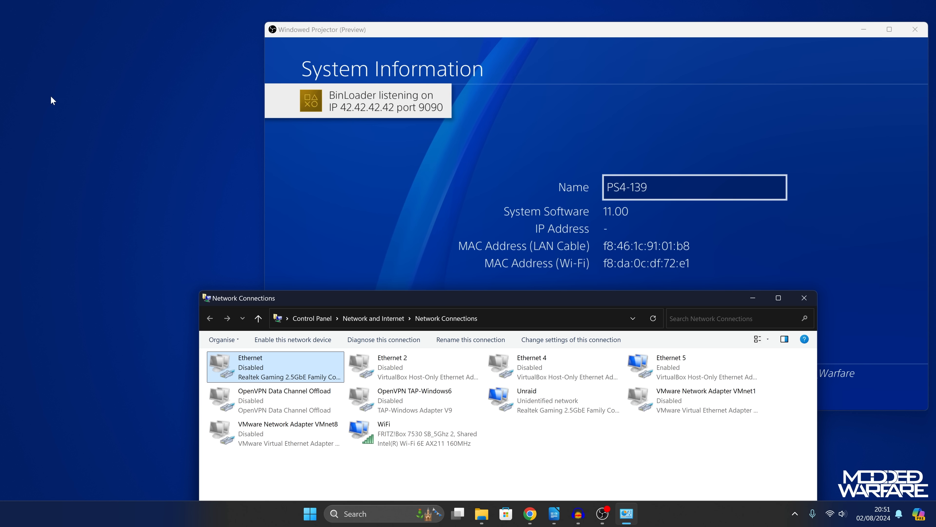
pyautogui.moveTo(50, 206)
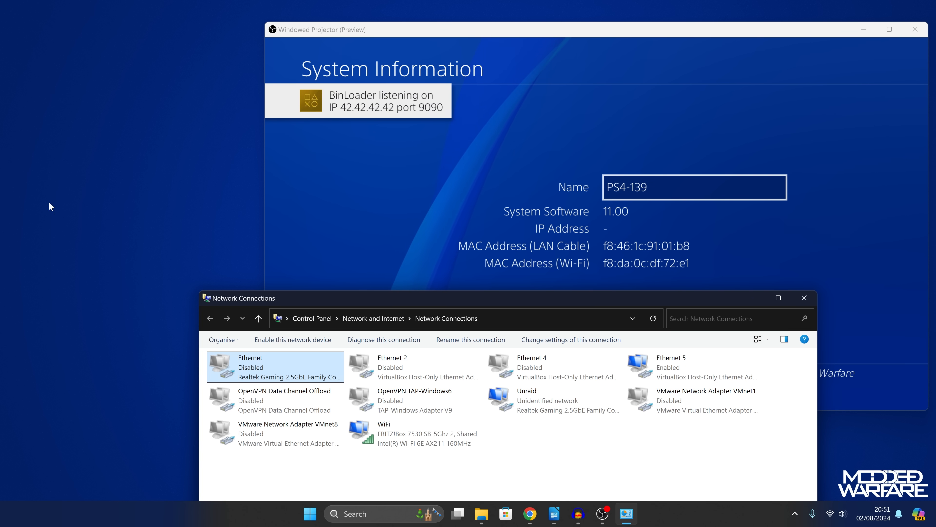
pyautogui.click(292, 339)
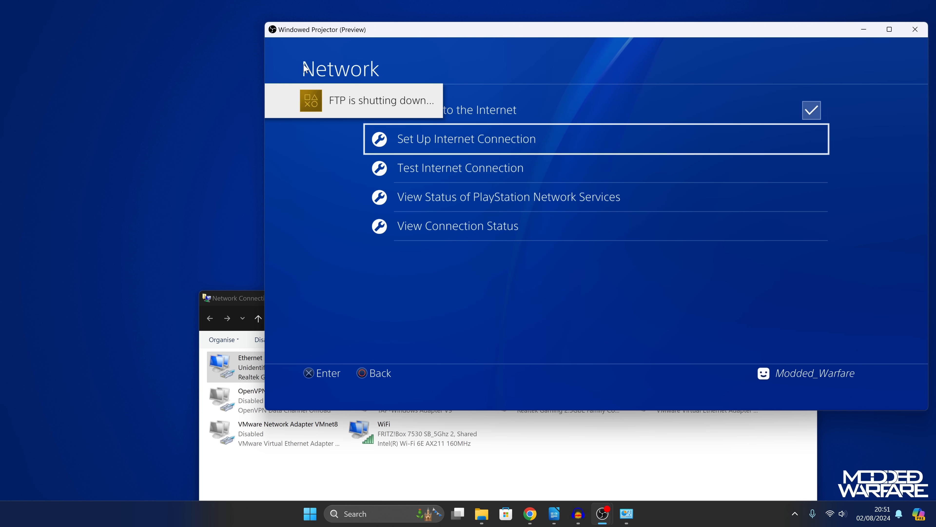
pyautogui.click(466, 138)
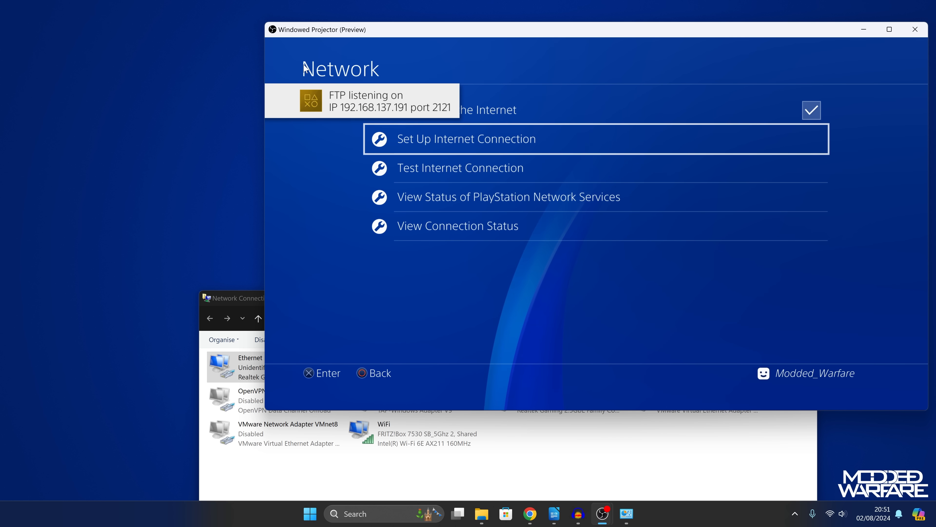
pyautogui.click(458, 226)
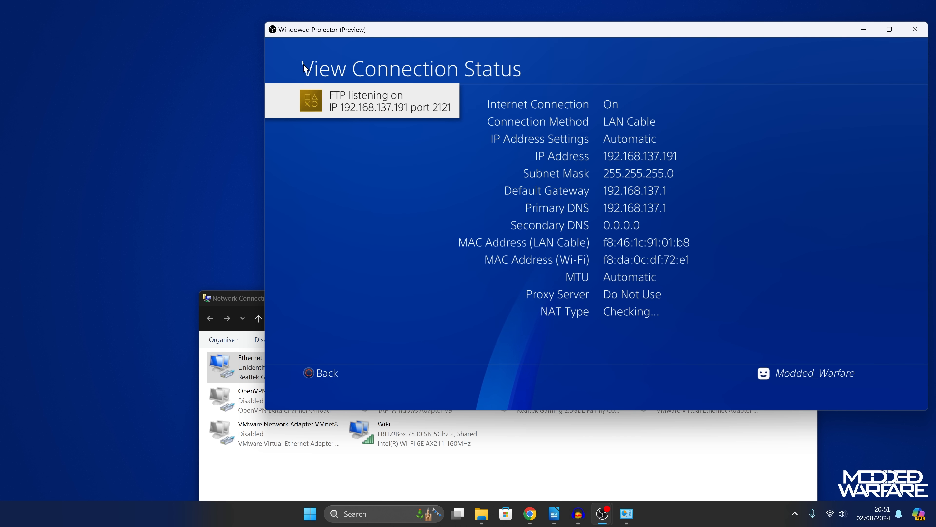